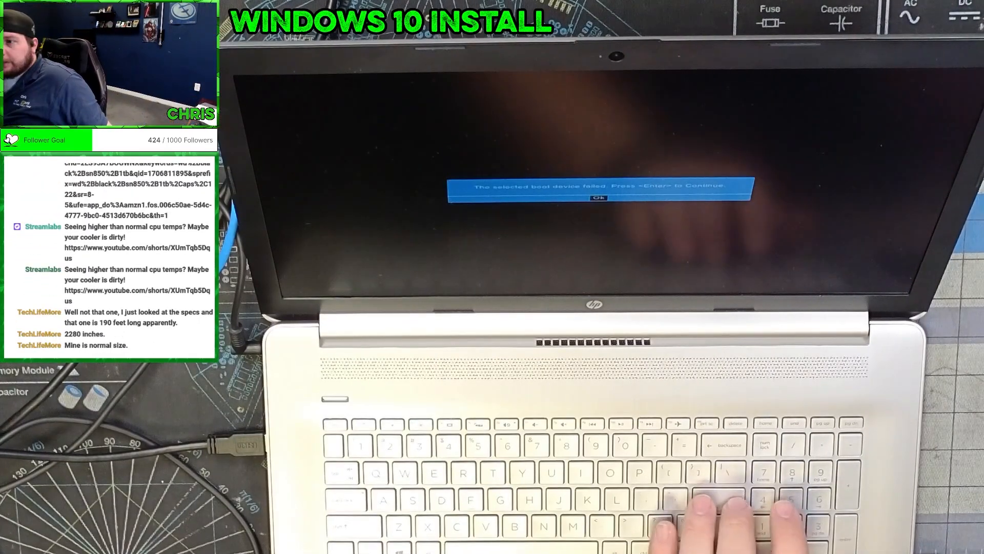
pyautogui.press('enter')
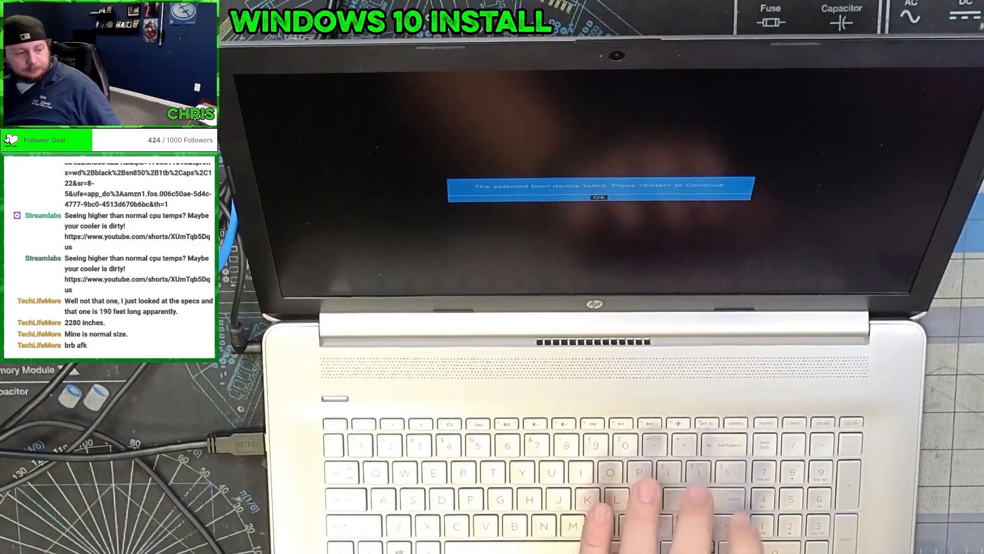
pyautogui.press('enter')
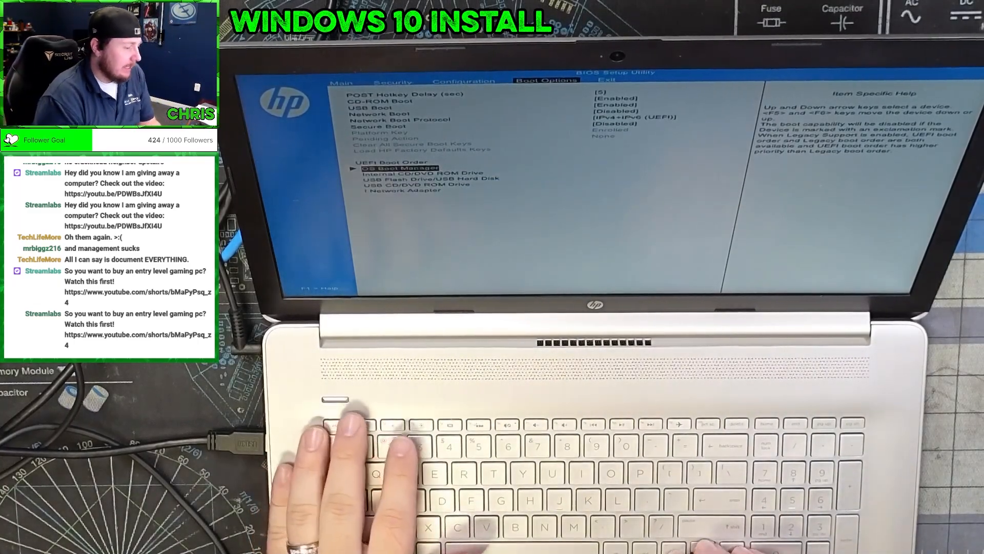
pyautogui.press('Enter')
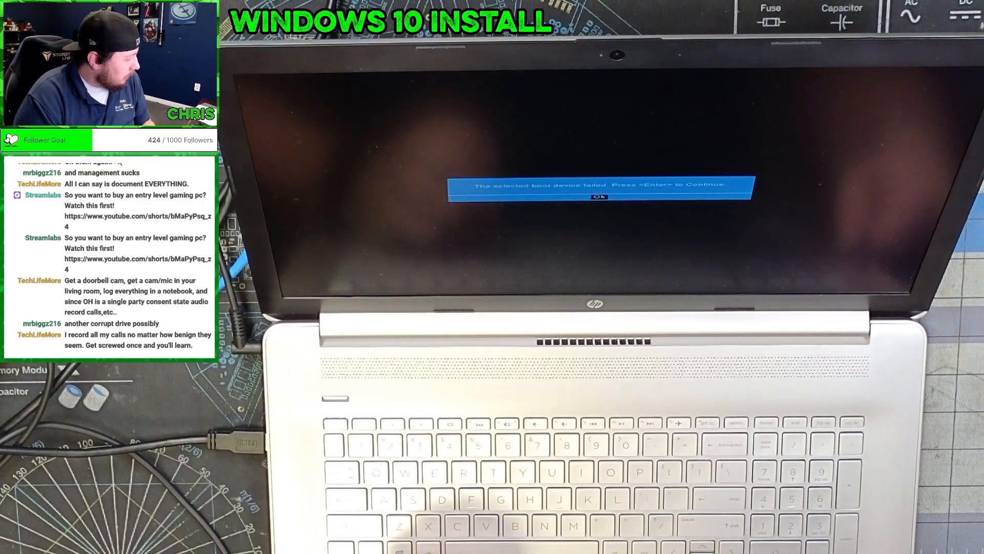